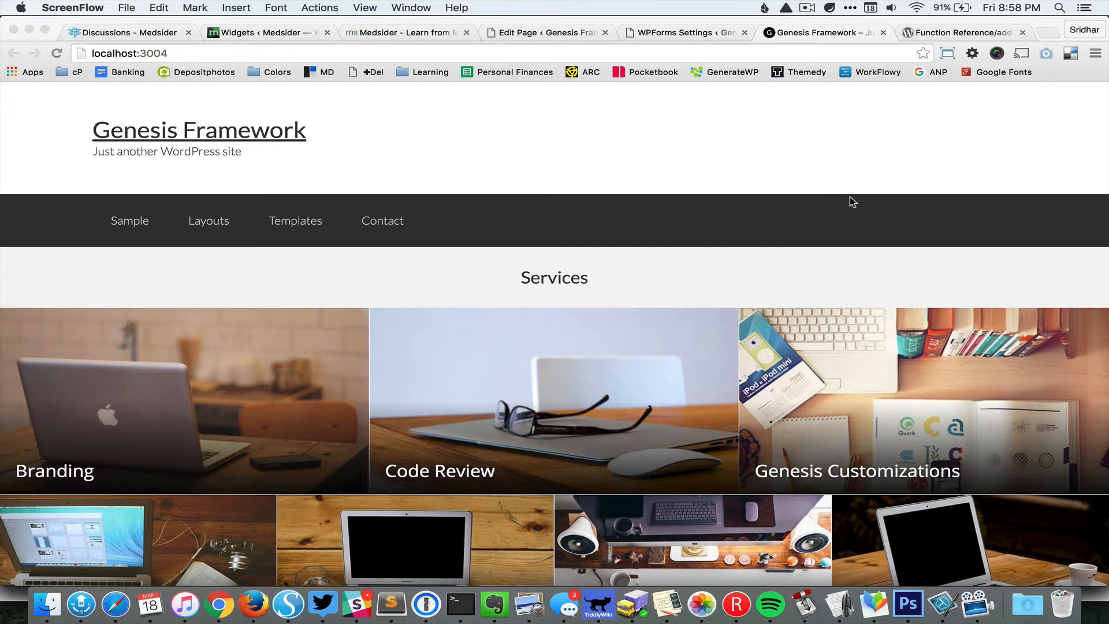
Step: Return to the Graphic Design editor showing its featured checkbox, manual excerpt and featured image
{"action": "scroll", "scroll_direction": "down", "scroll_amount": 3}
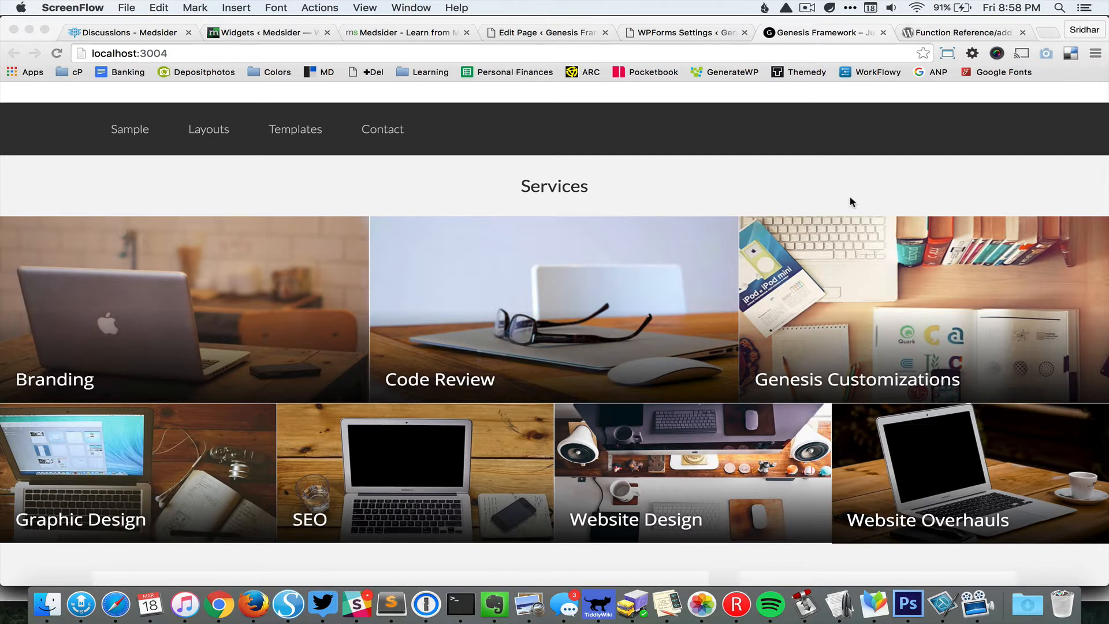
{"action": "mouse_move", "coordinate": [834, 315]}
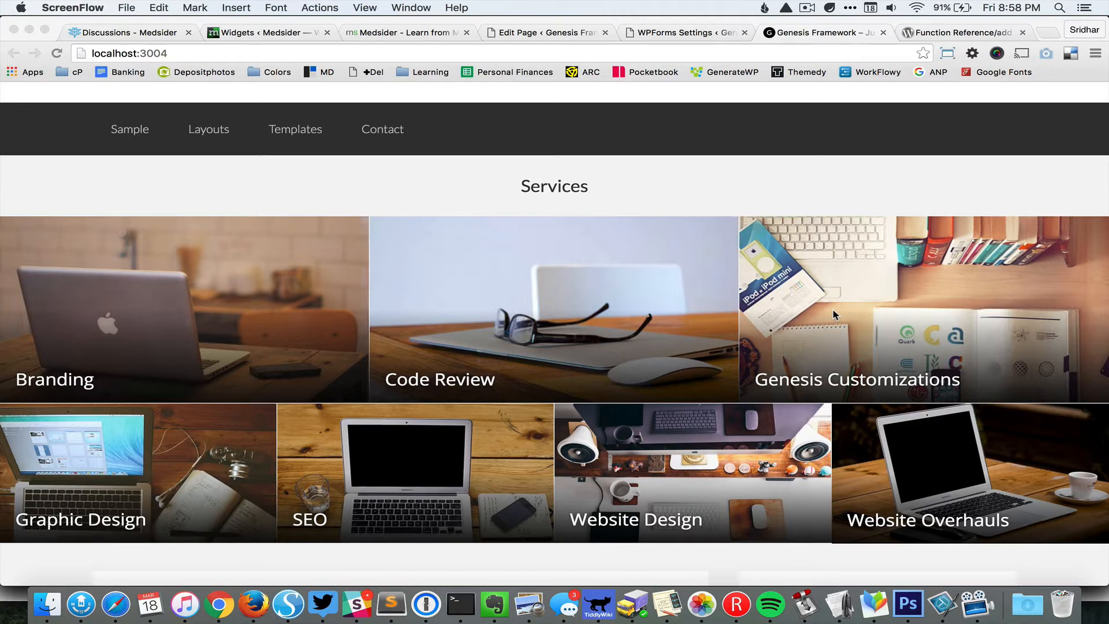
{"action": "mouse_move", "coordinate": [854, 196]}
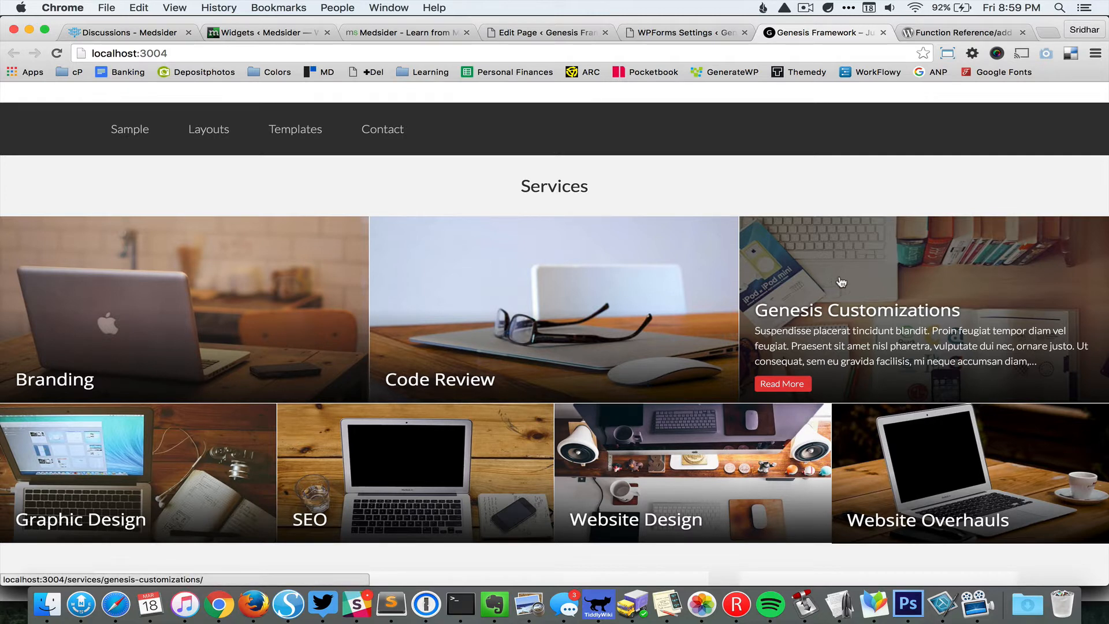
{"action": "mouse_move", "coordinate": [859, 320]}
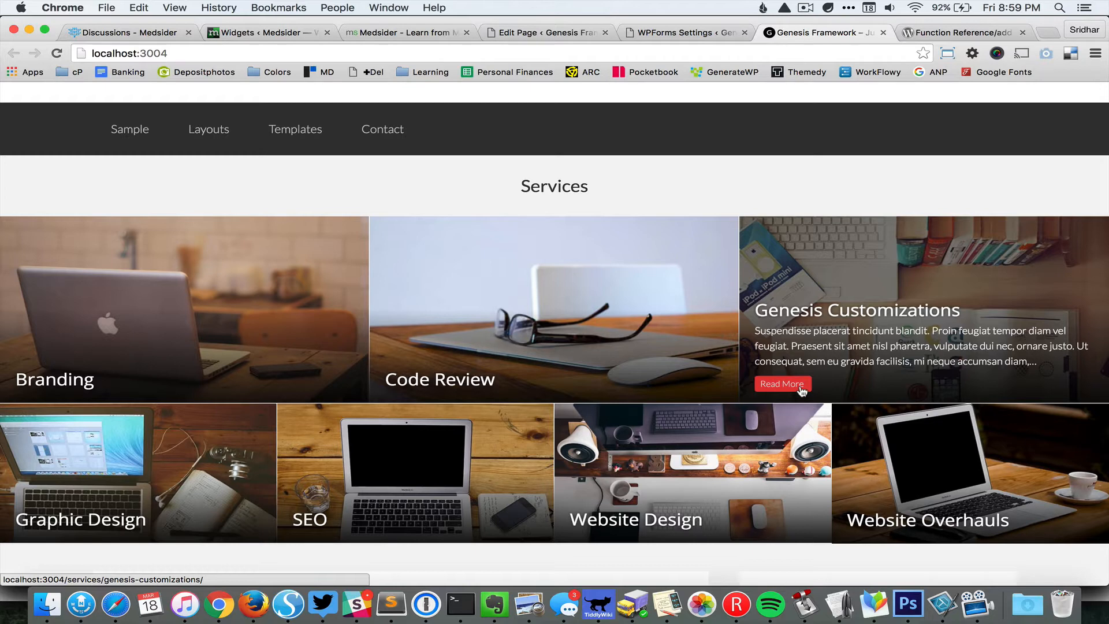
{"action": "mouse_move", "coordinate": [808, 191]}
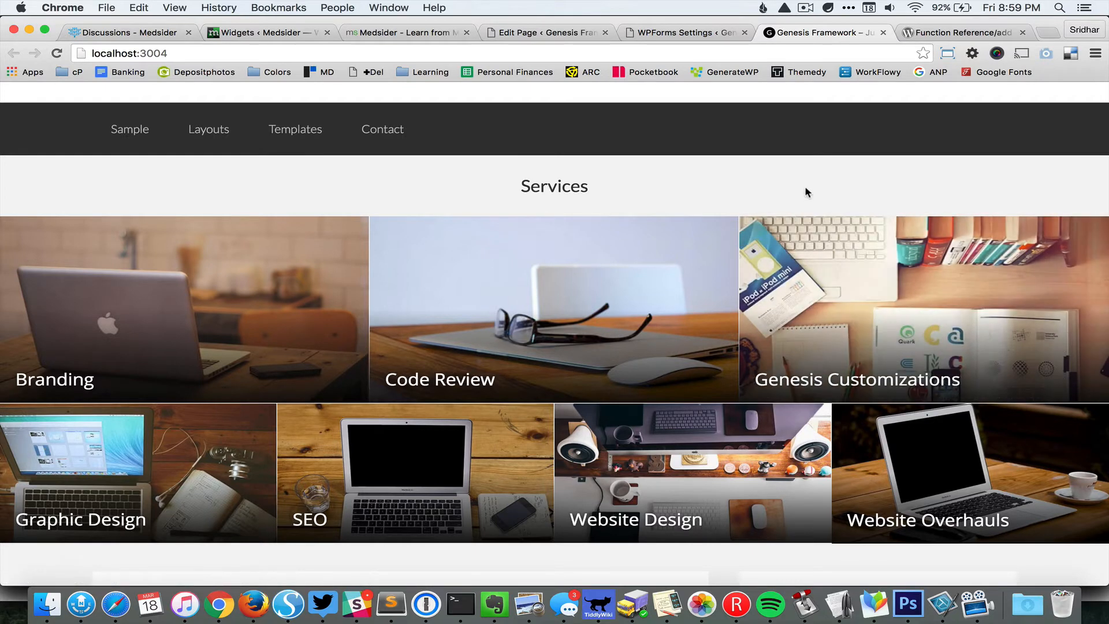
{"action": "mouse_move", "coordinate": [251, 285]}
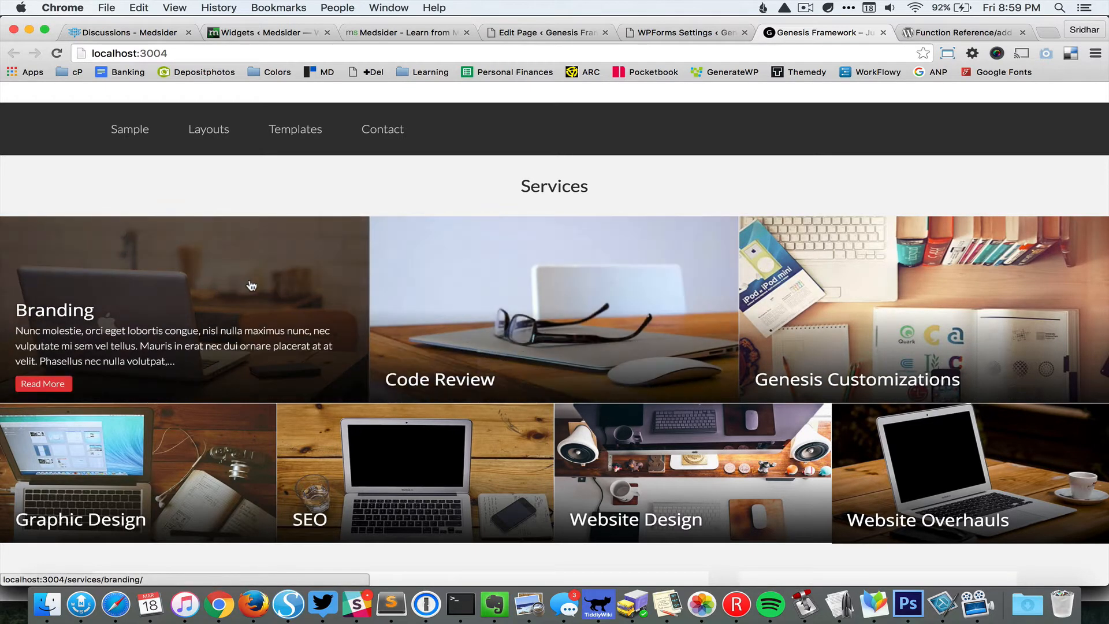
{"action": "mouse_move", "coordinate": [200, 451]}
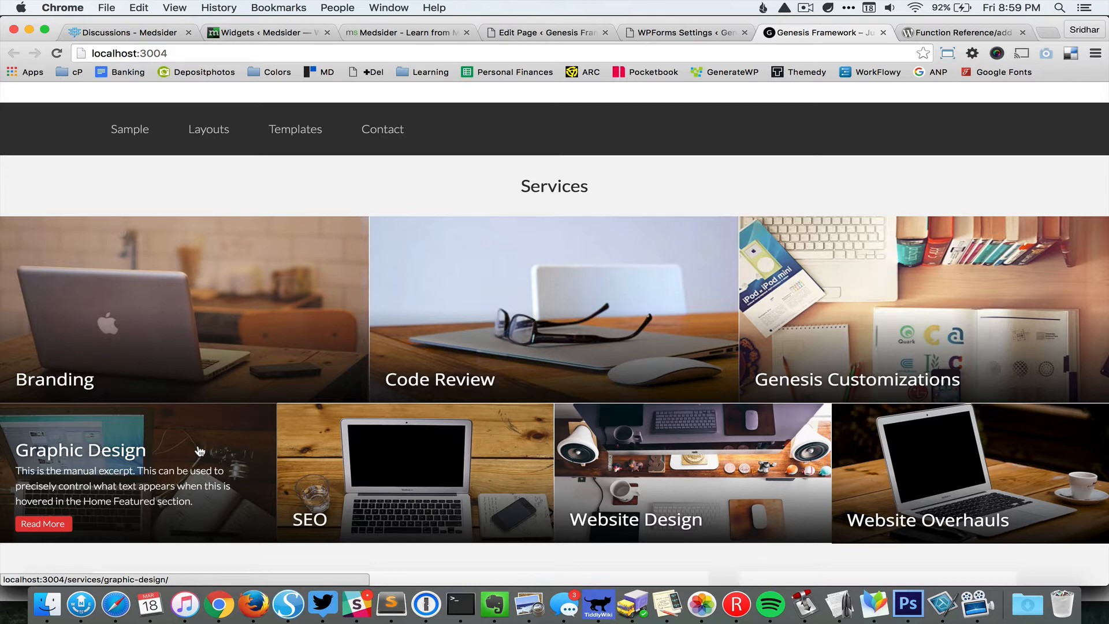
{"action": "mouse_move", "coordinate": [324, 466]}
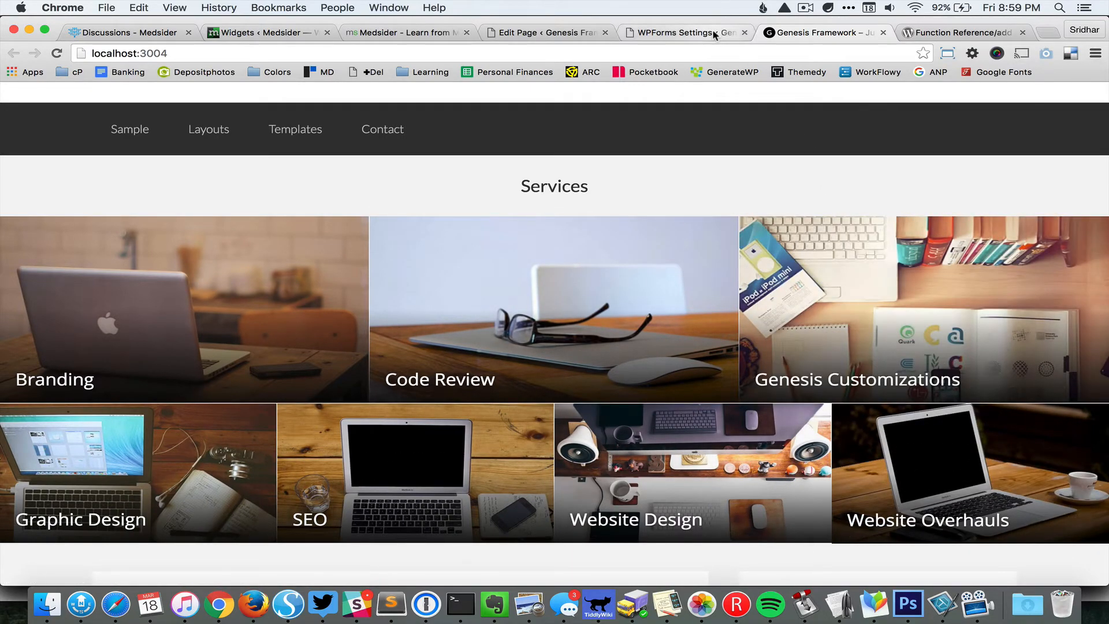
{"action": "mouse_move", "coordinate": [679, 32]}
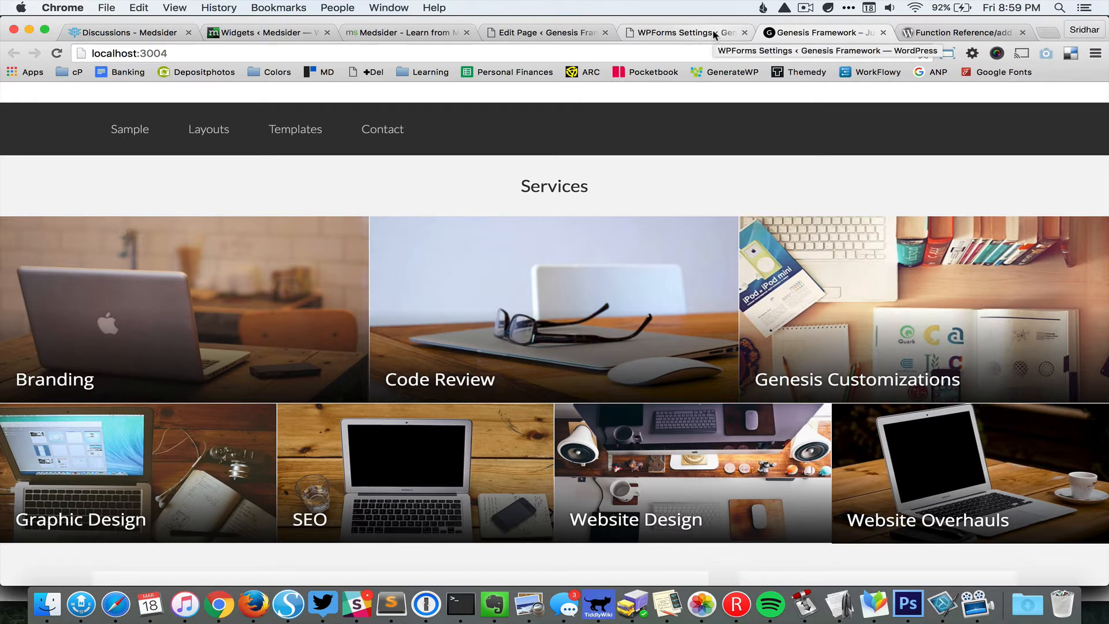
{"action": "mouse_move", "coordinate": [746, 33]}
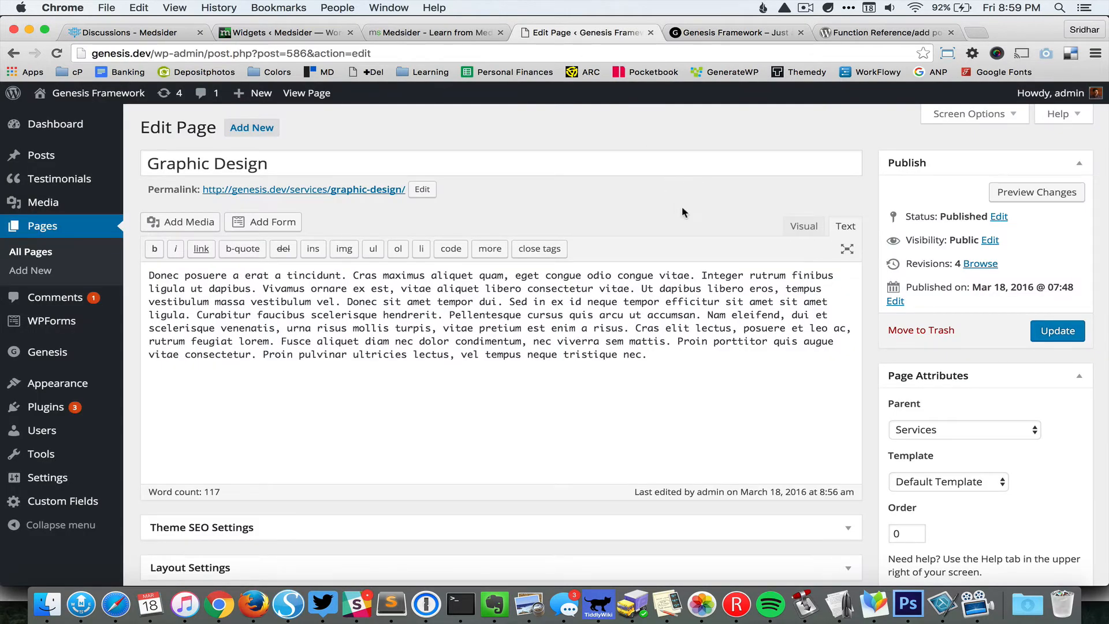
{"action": "scroll", "scroll_direction": "down", "scroll_amount": 3}
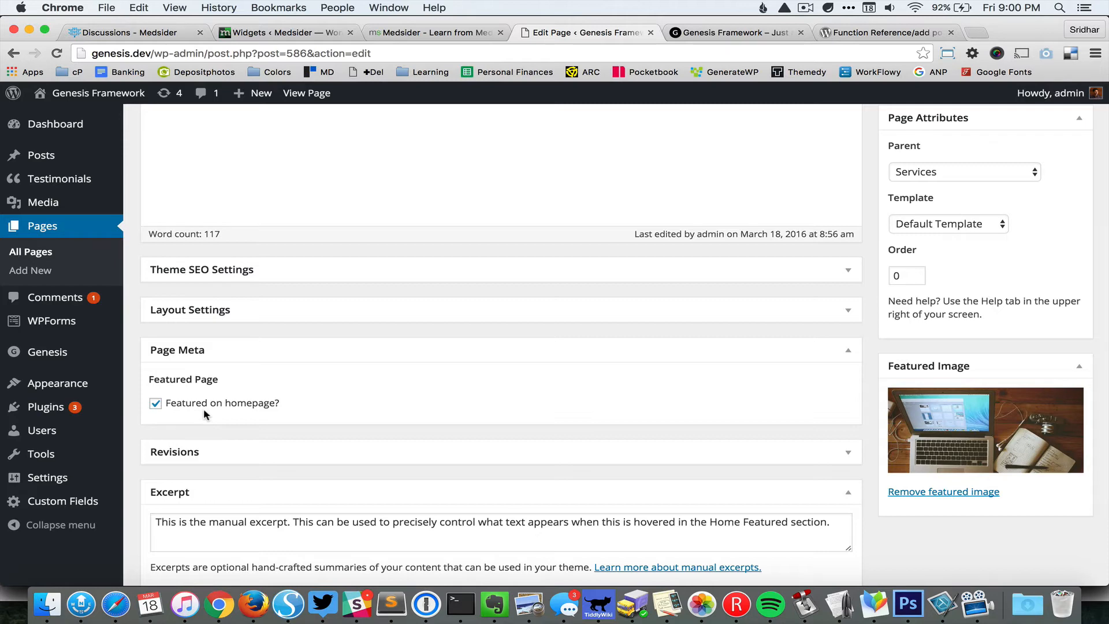
{"action": "left_click", "coordinate": [737, 33]}
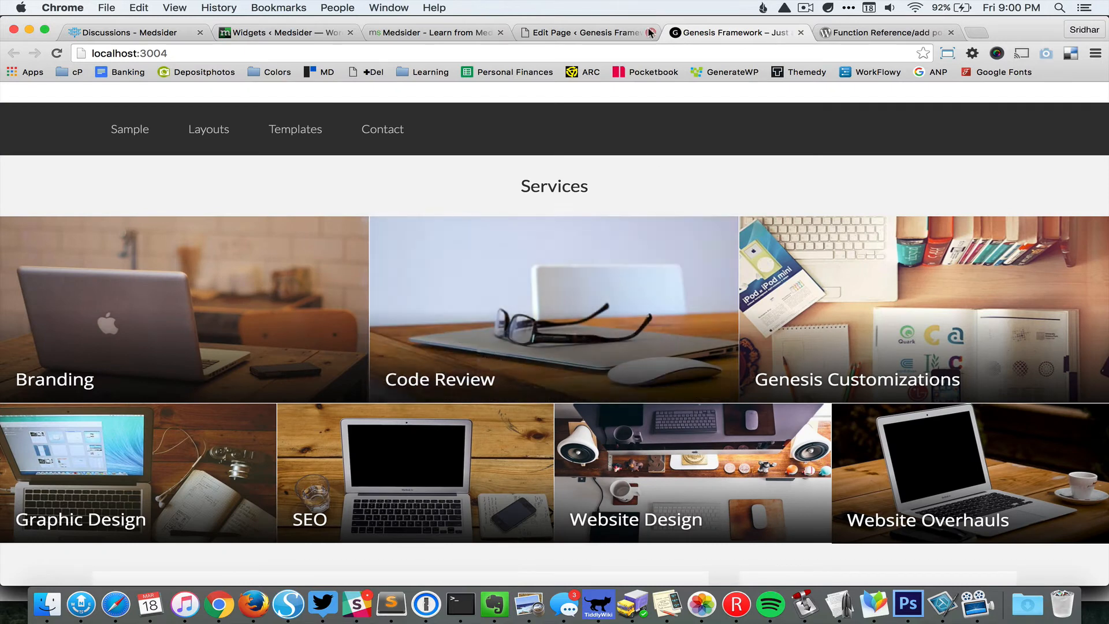
{"action": "left_click", "coordinate": [574, 33]}
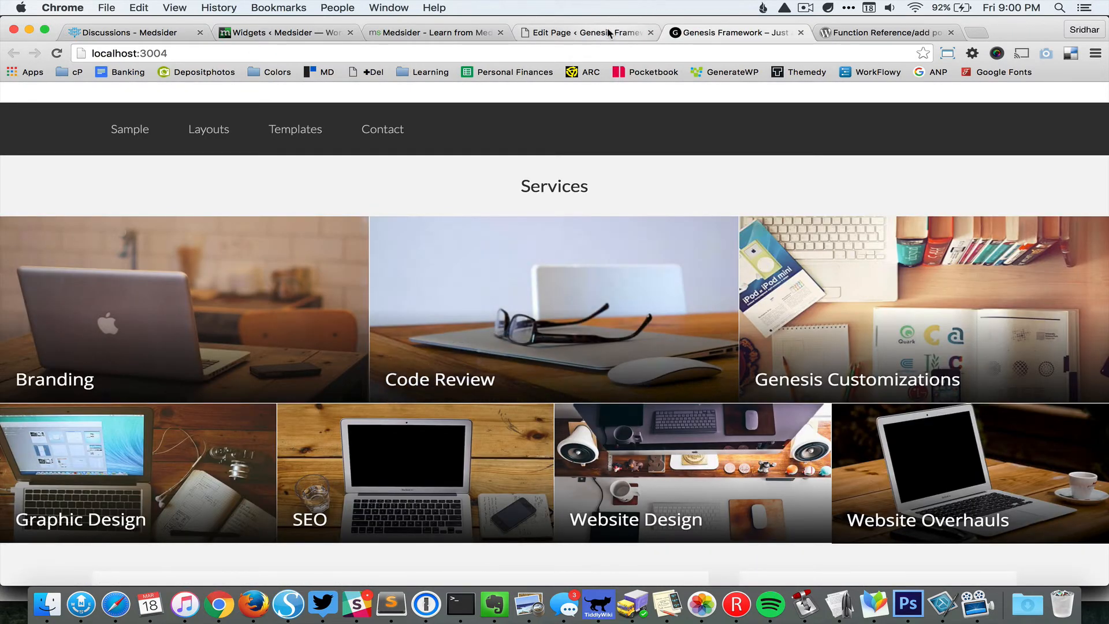
{"action": "left_click", "coordinate": [580, 32]}
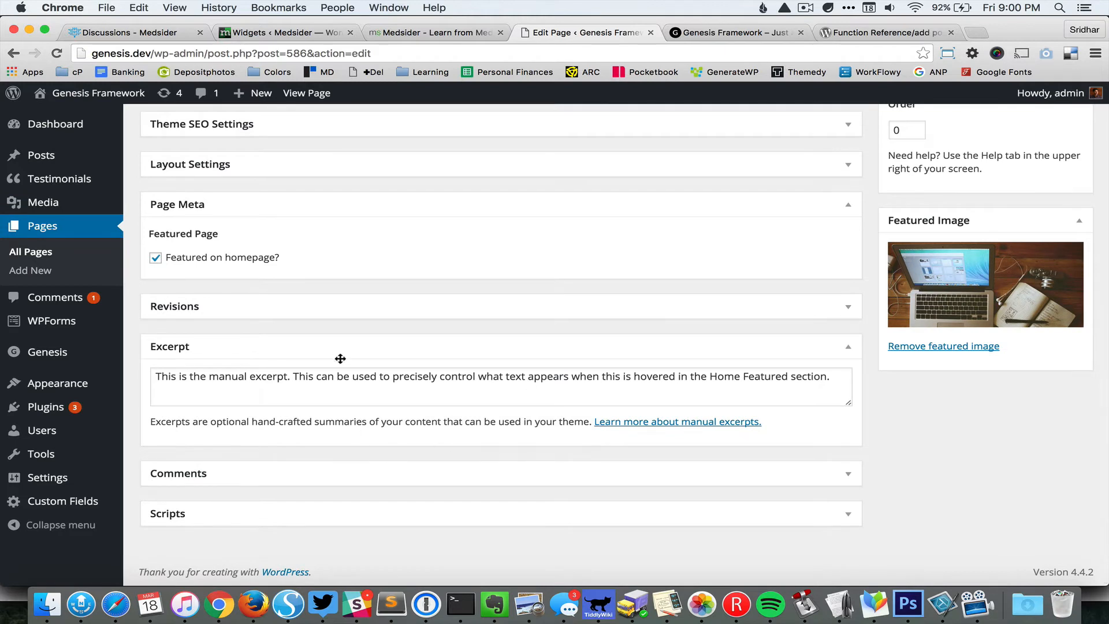
{"action": "mouse_move", "coordinate": [215, 351]}
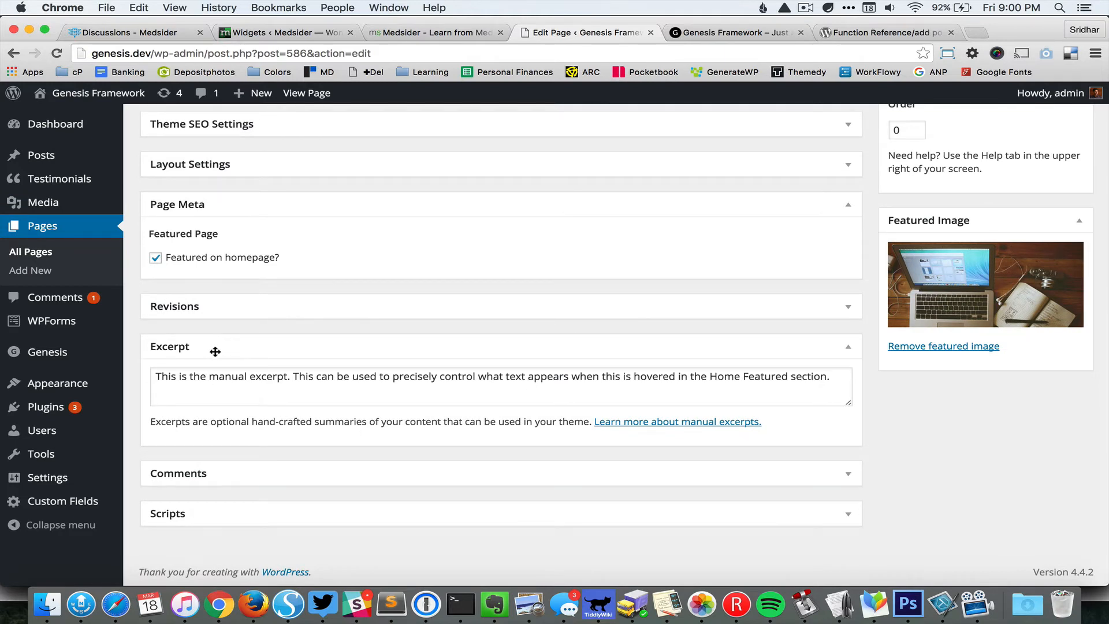
{"action": "mouse_move", "coordinate": [490, 325]}
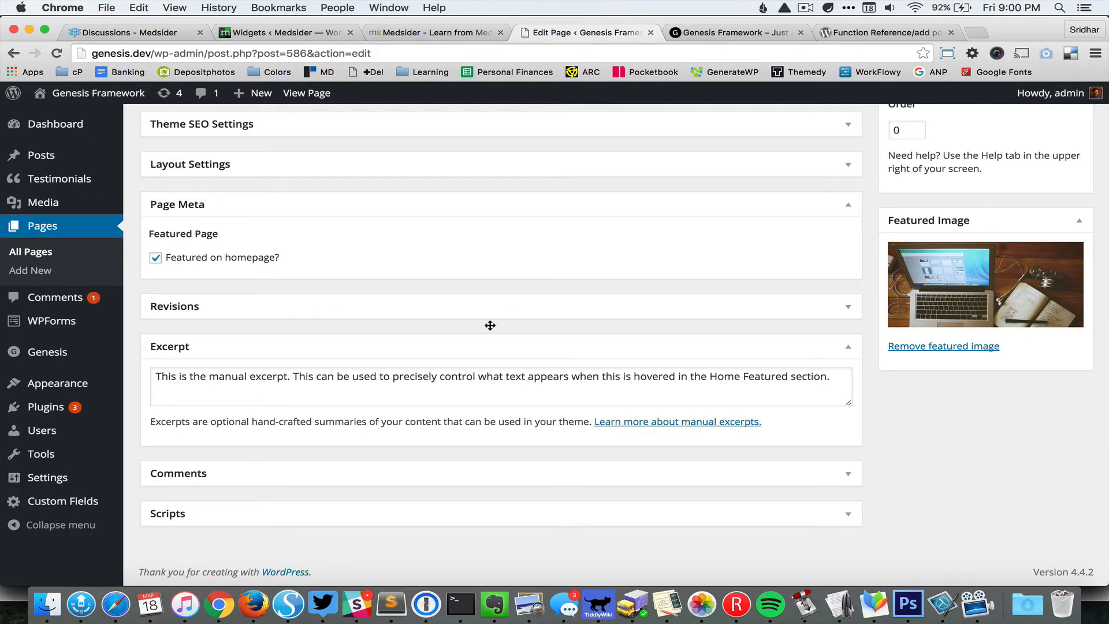
{"action": "scroll", "scroll_direction": "up", "scroll_amount": 3}
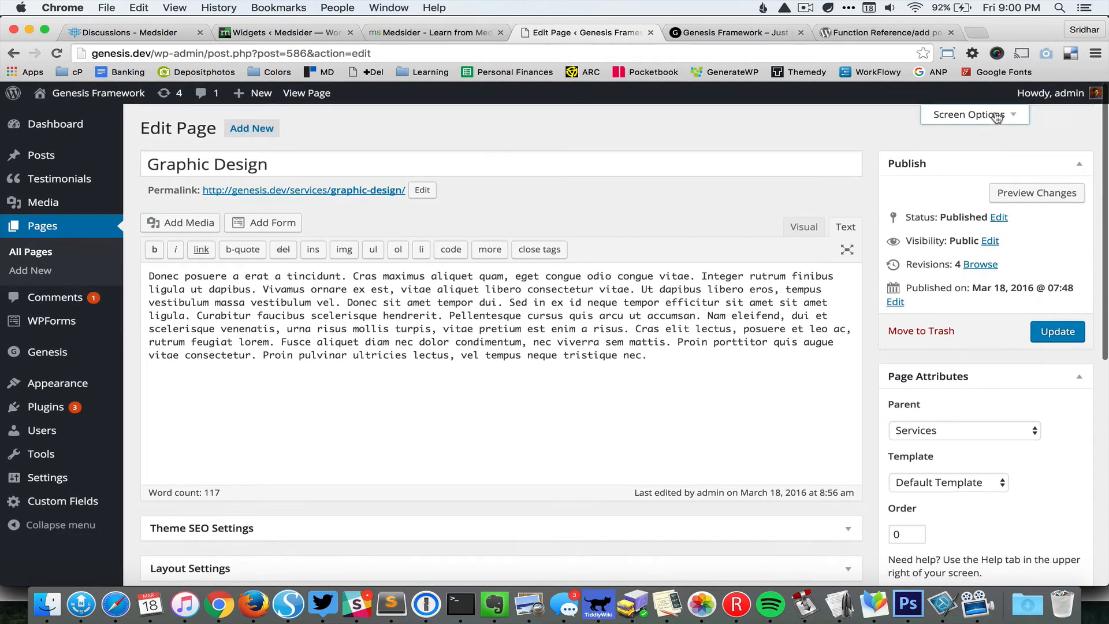
{"action": "left_click", "coordinate": [968, 114]}
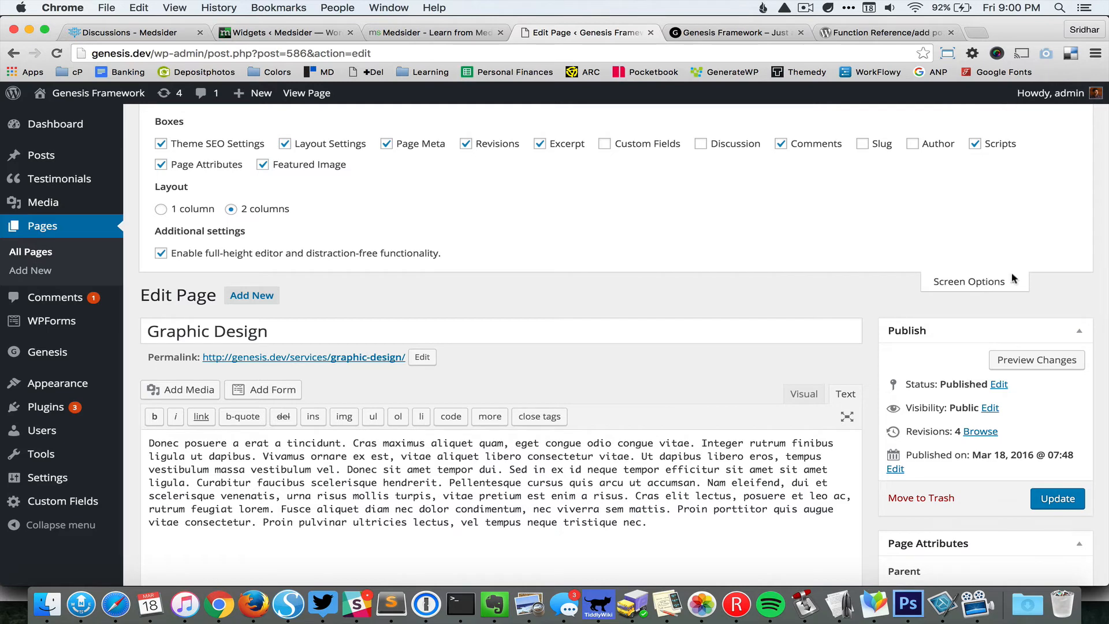
{"action": "scroll", "scroll_direction": "down", "scroll_amount": 3}
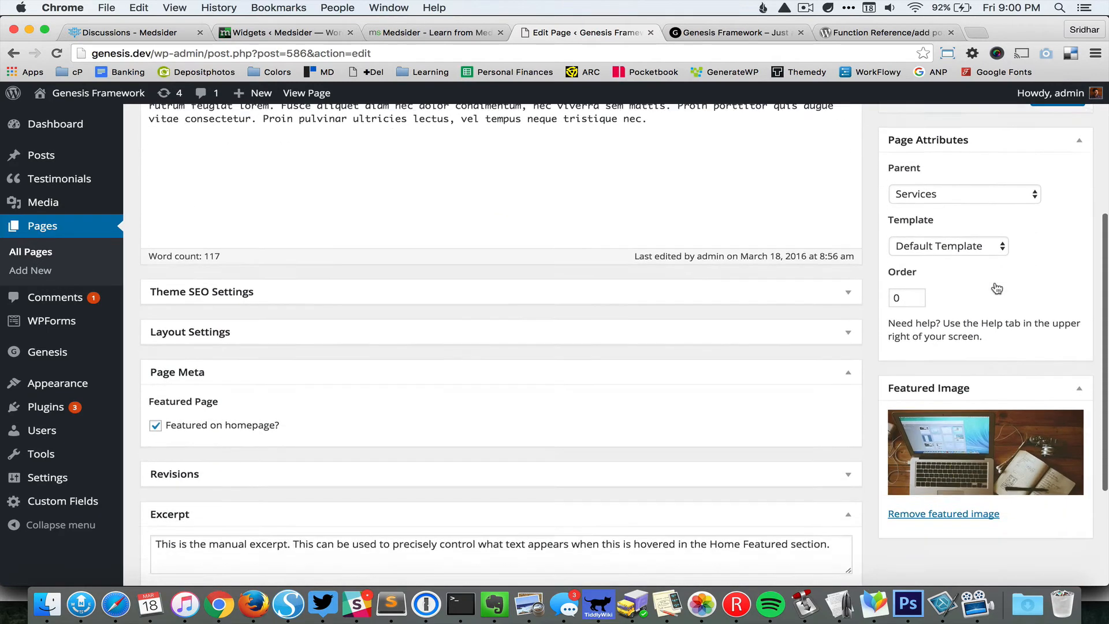
{"action": "scroll", "scroll_direction": "down", "scroll_amount": 3}
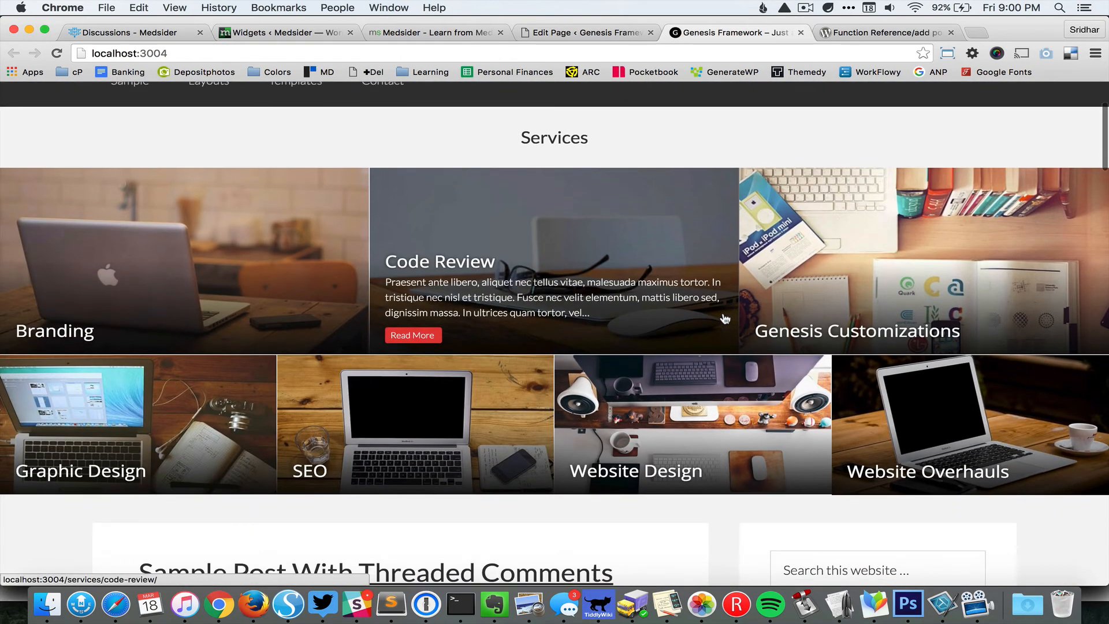
{"action": "mouse_move", "coordinate": [814, 151]}
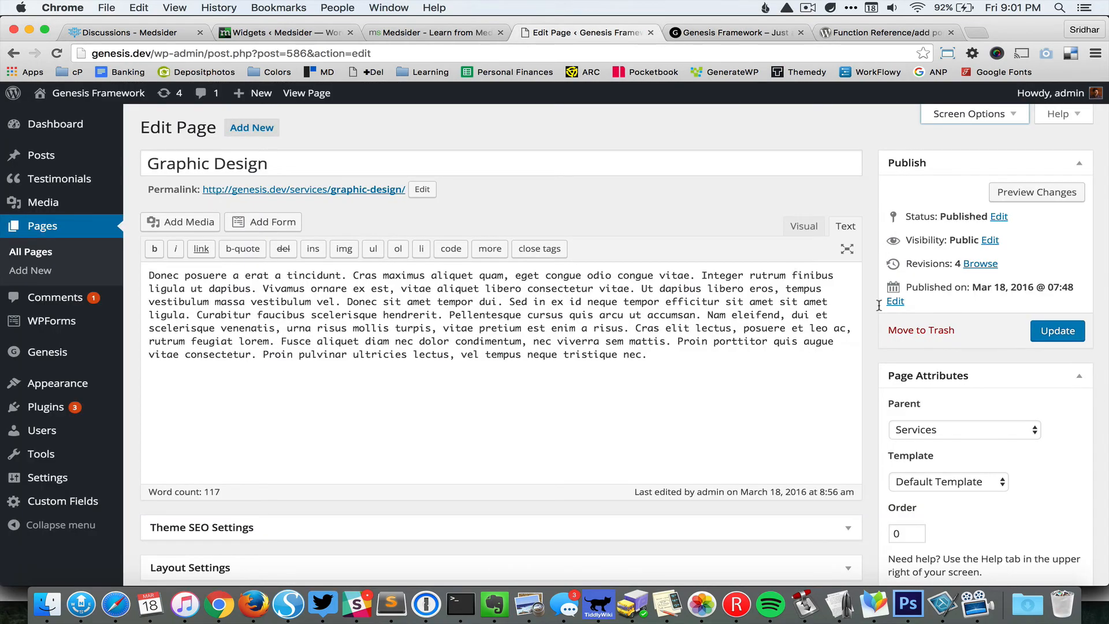
{"action": "scroll", "scroll_direction": "down", "scroll_amount": 3}
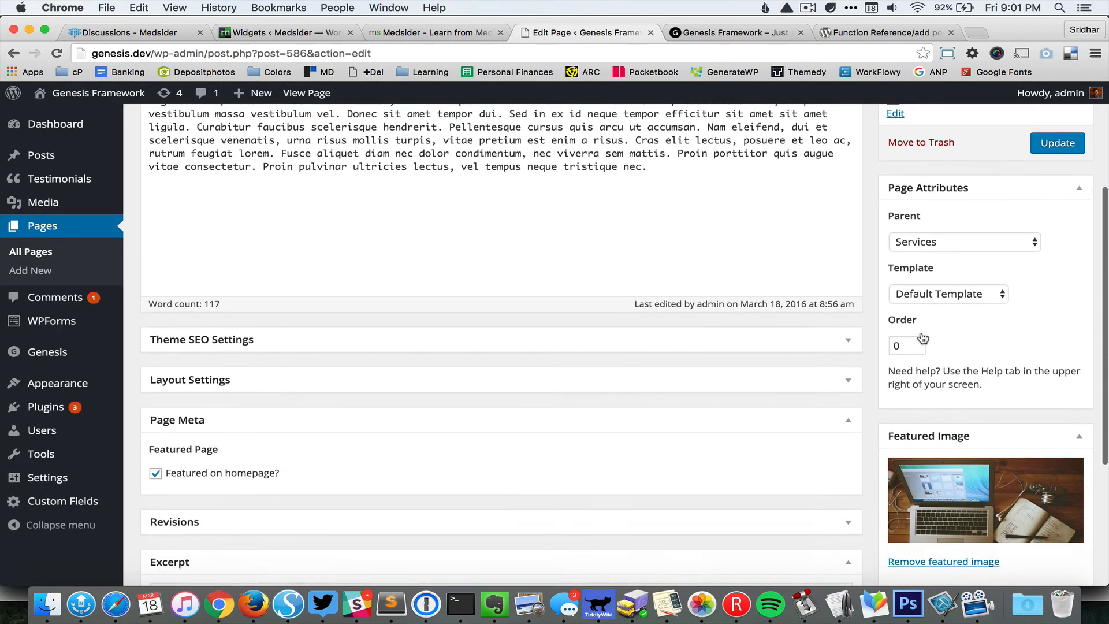
{"action": "scroll", "scroll_direction": "down", "scroll_amount": 3}
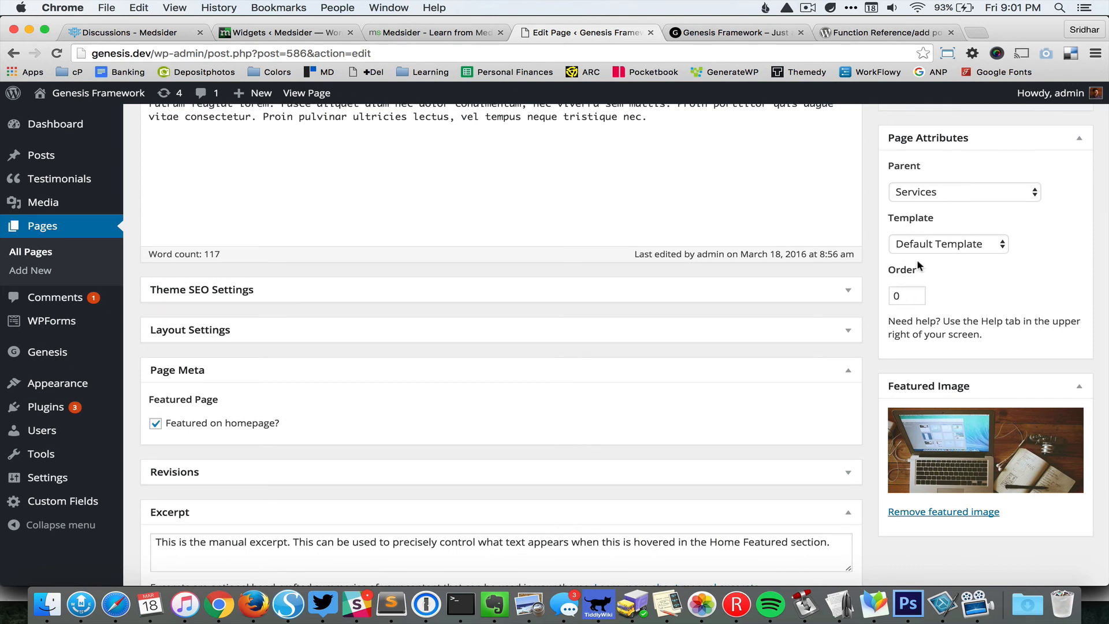
{"action": "mouse_move", "coordinate": [908, 294]}
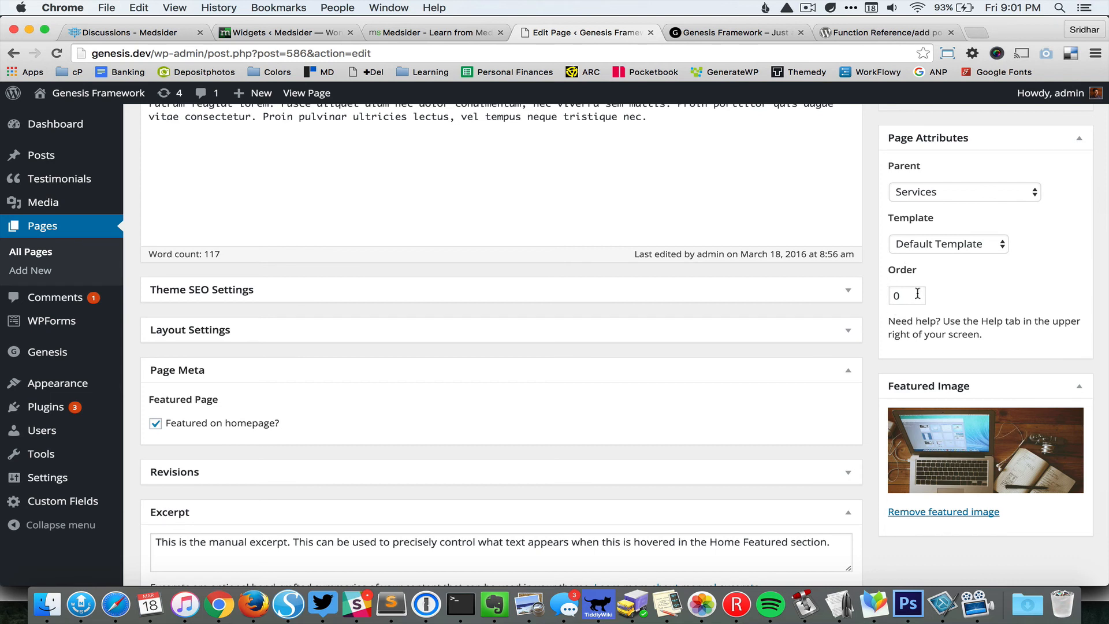
{"action": "left_click", "coordinate": [908, 295]}
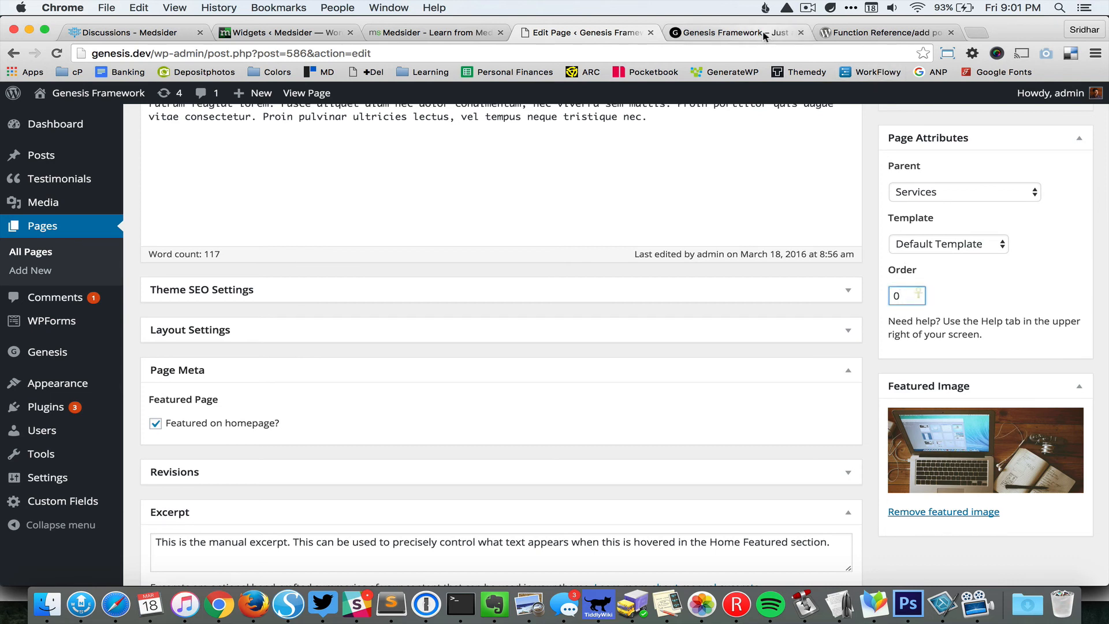
Step: Show the homepage Services grid with its seven featured-page tiles in unchanged order
{"action": "left_click", "coordinate": [729, 33]}
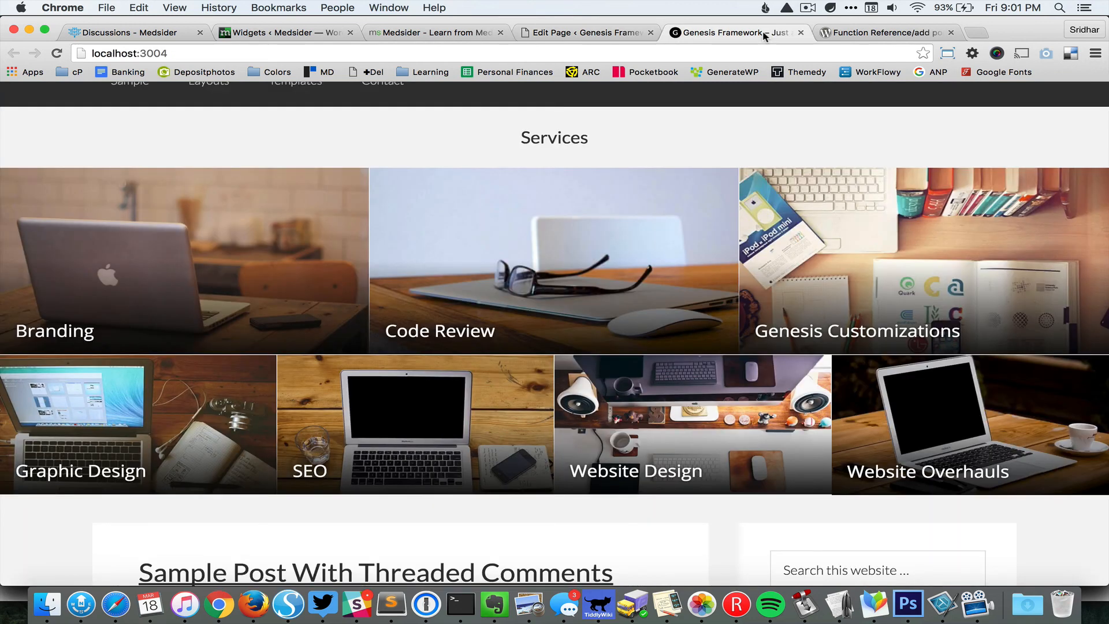
{"action": "mouse_move", "coordinate": [591, 222]}
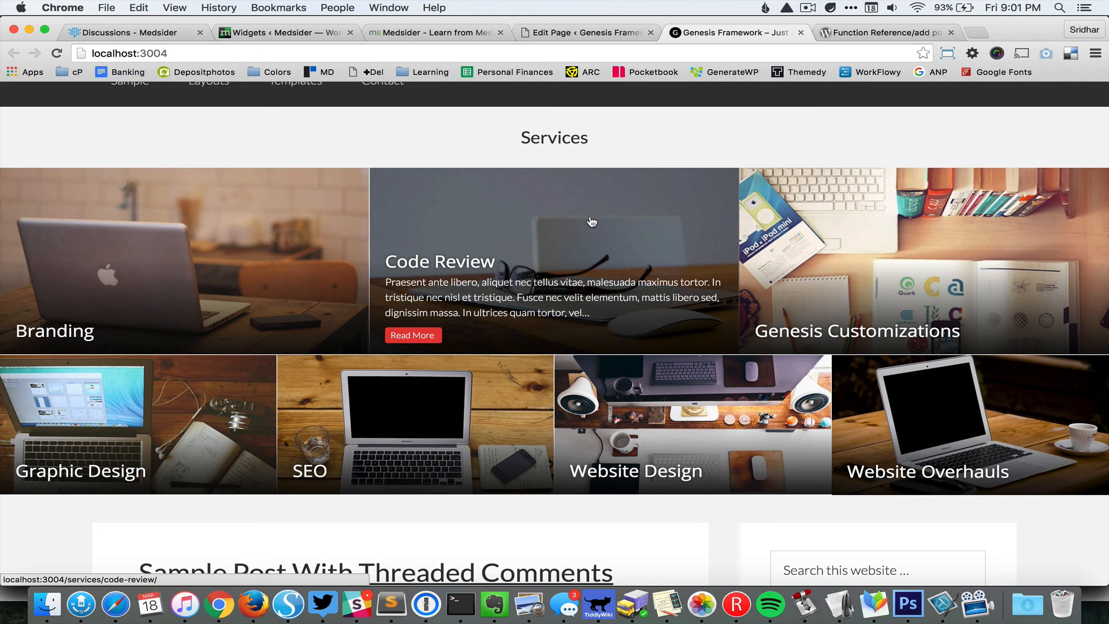
{"action": "mouse_move", "coordinate": [682, 232]}
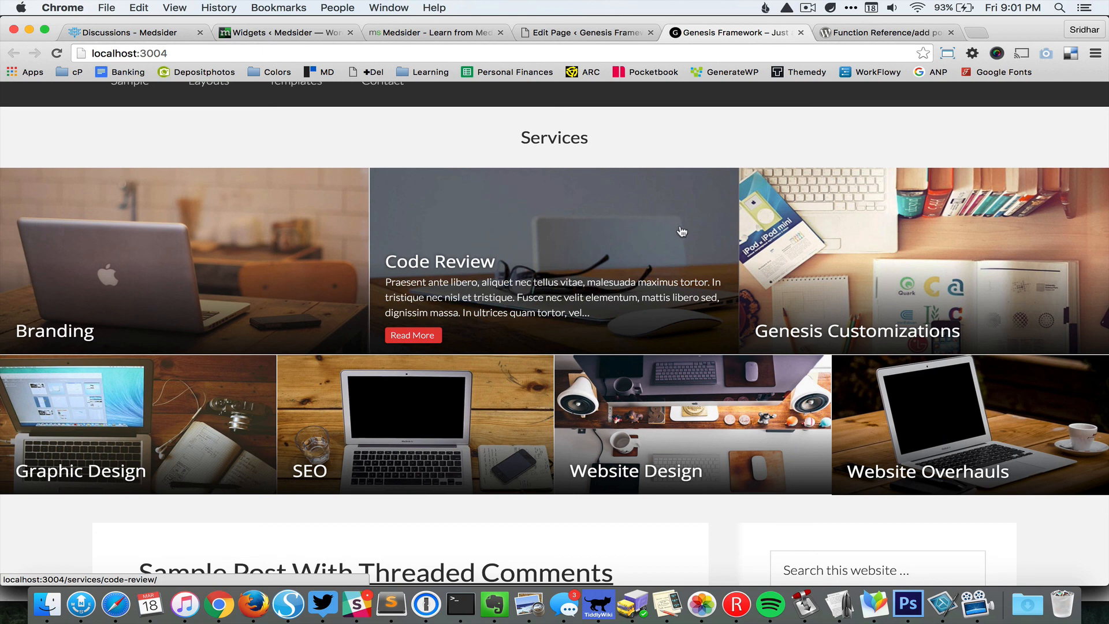